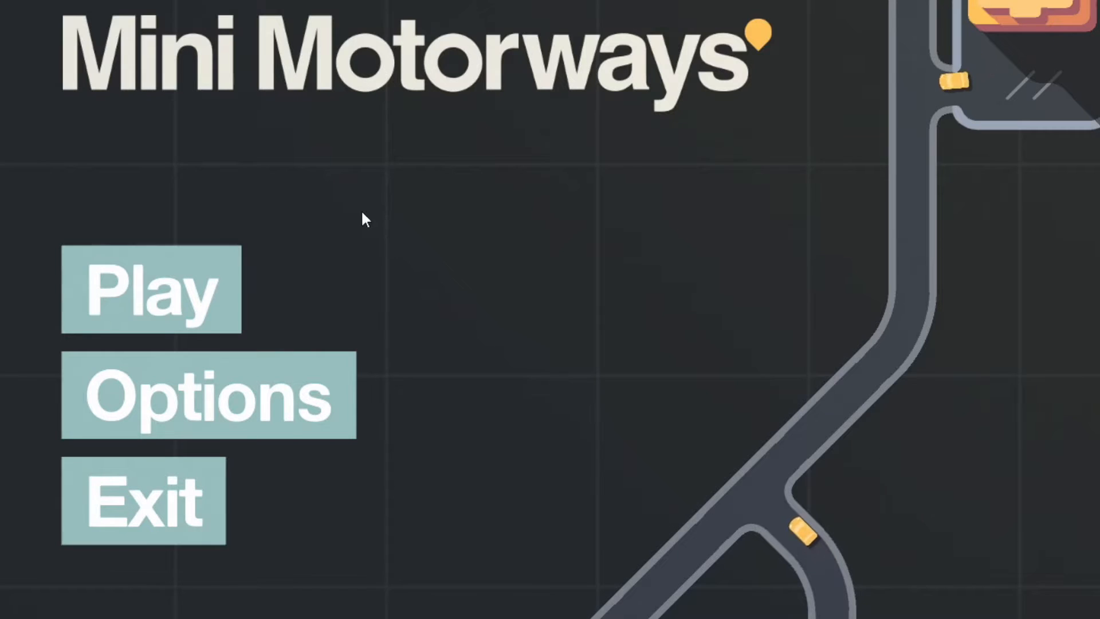
Leave the title screen for the city-select carousel featuring Rio de Janeiro.
{"action": "left_click", "coordinate": [148, 295]}
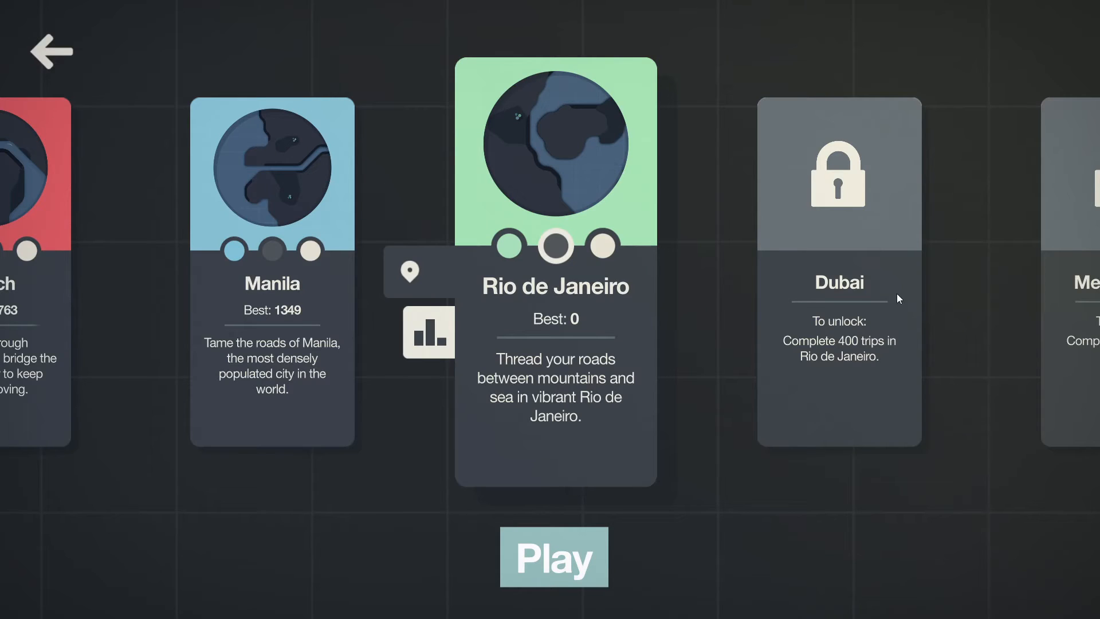
{"action": "mouse_move", "coordinate": [619, 293]}
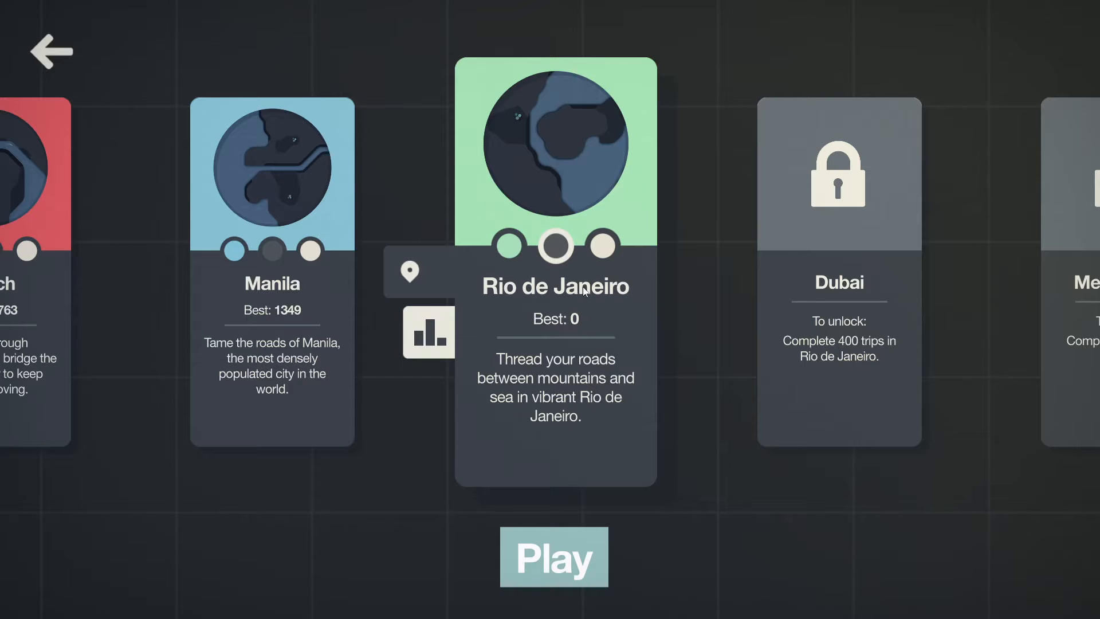
Start a new game on the Rio de Janeiro map.
{"action": "left_click", "coordinate": [554, 556]}
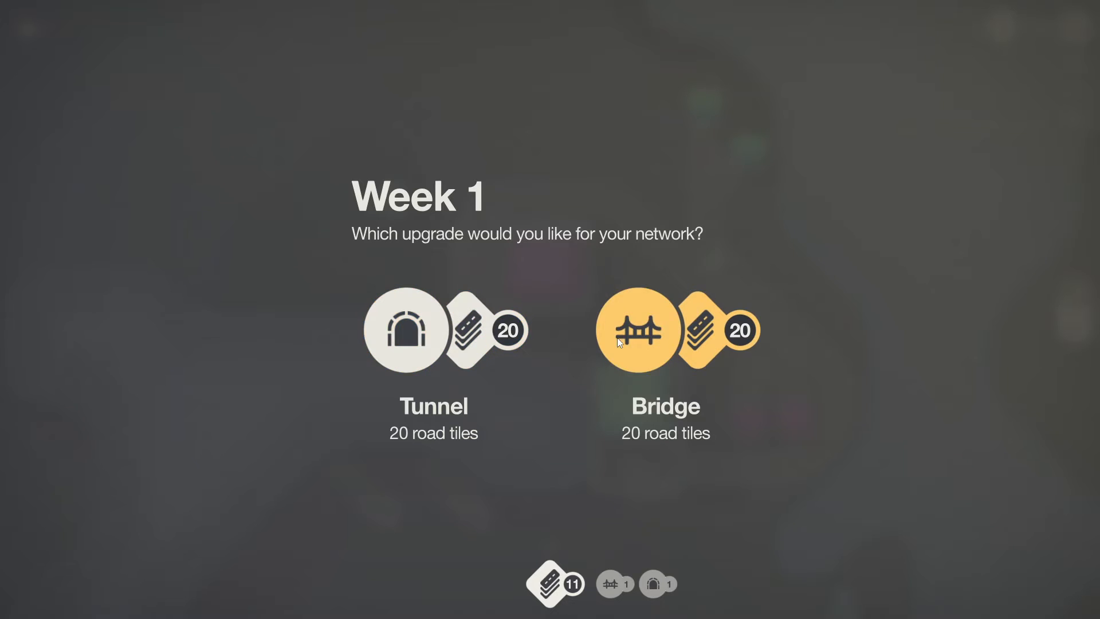
Choose the Tunnel as the Week 1 upgrade.
{"action": "left_click", "coordinate": [407, 331]}
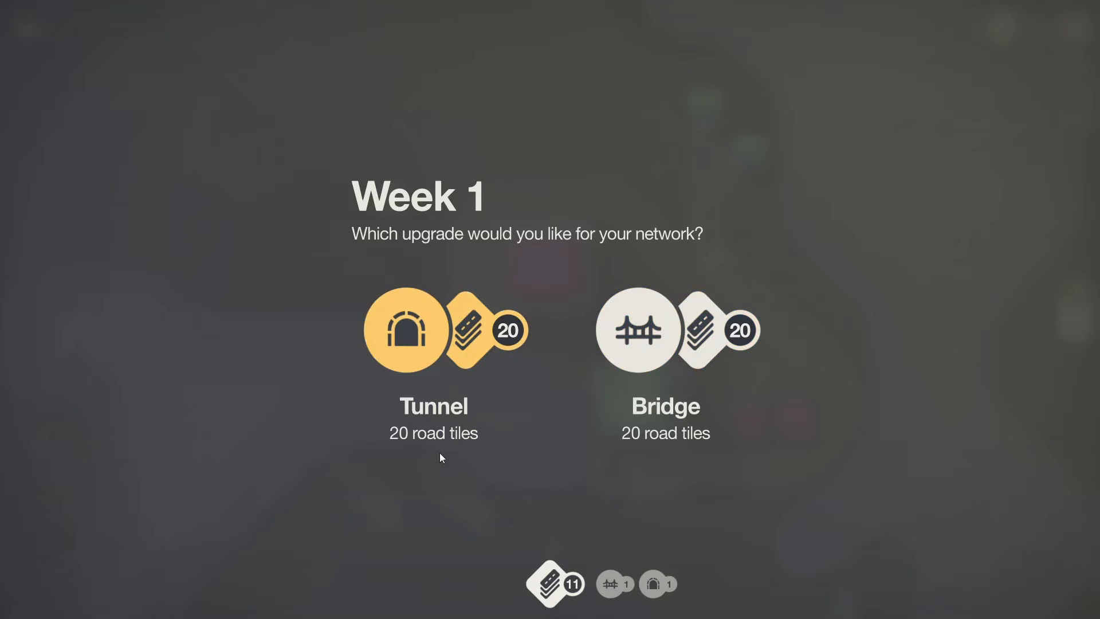
{"action": "mouse_move", "coordinate": [709, 466]}
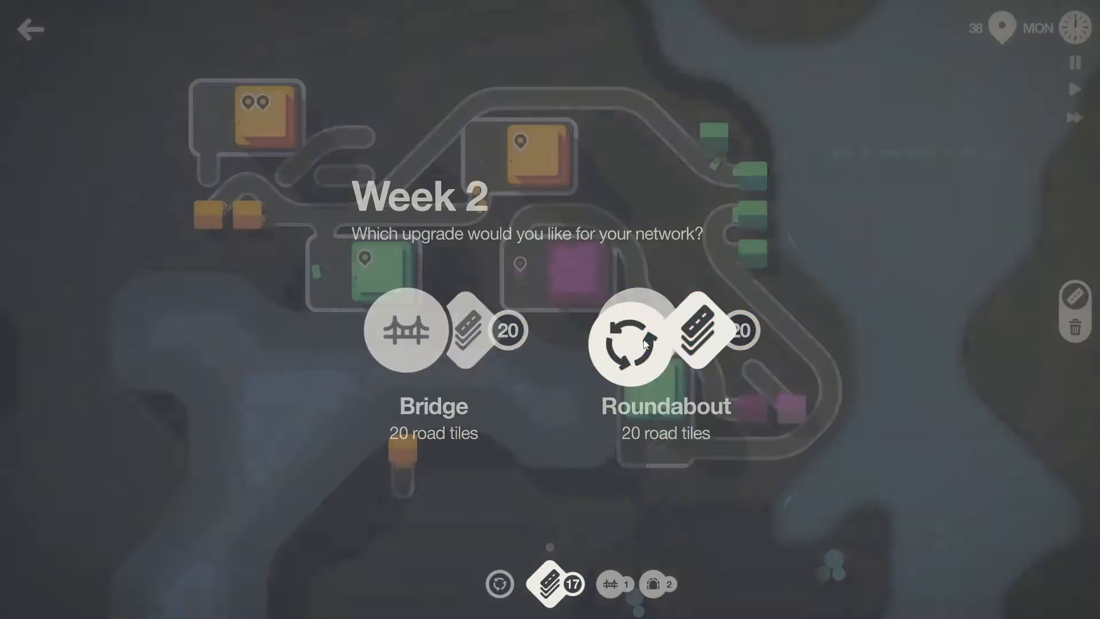
Choose the Roundabout as the Week 2 upgrade.
{"action": "left_click", "coordinate": [630, 341]}
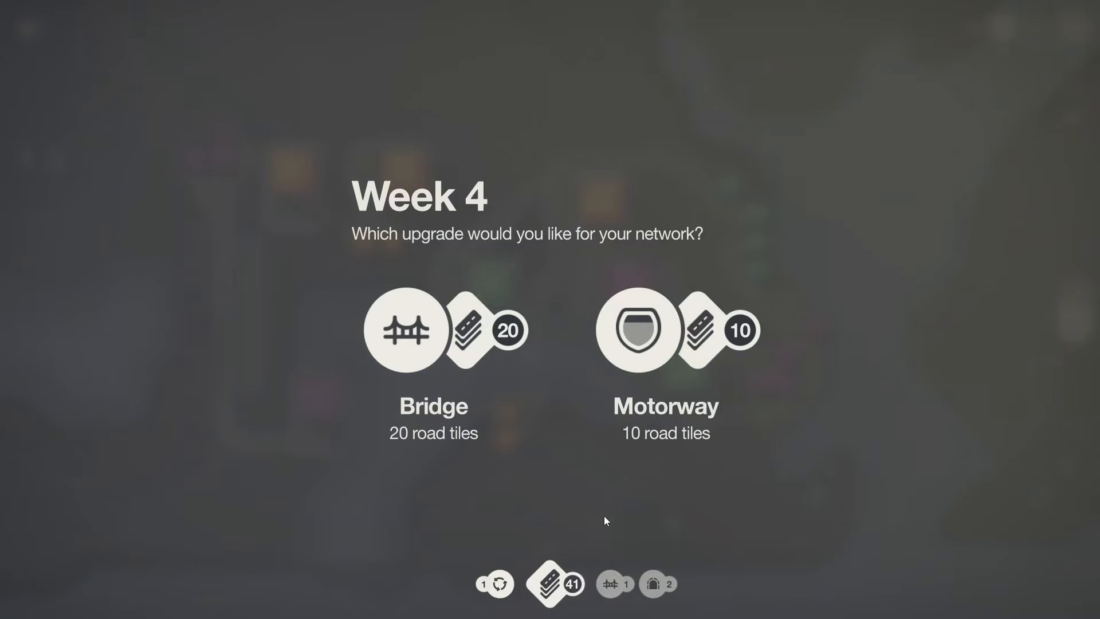
Pick a Week 4 upgrade and return to the Rio map.
{"action": "left_click", "coordinate": [641, 331]}
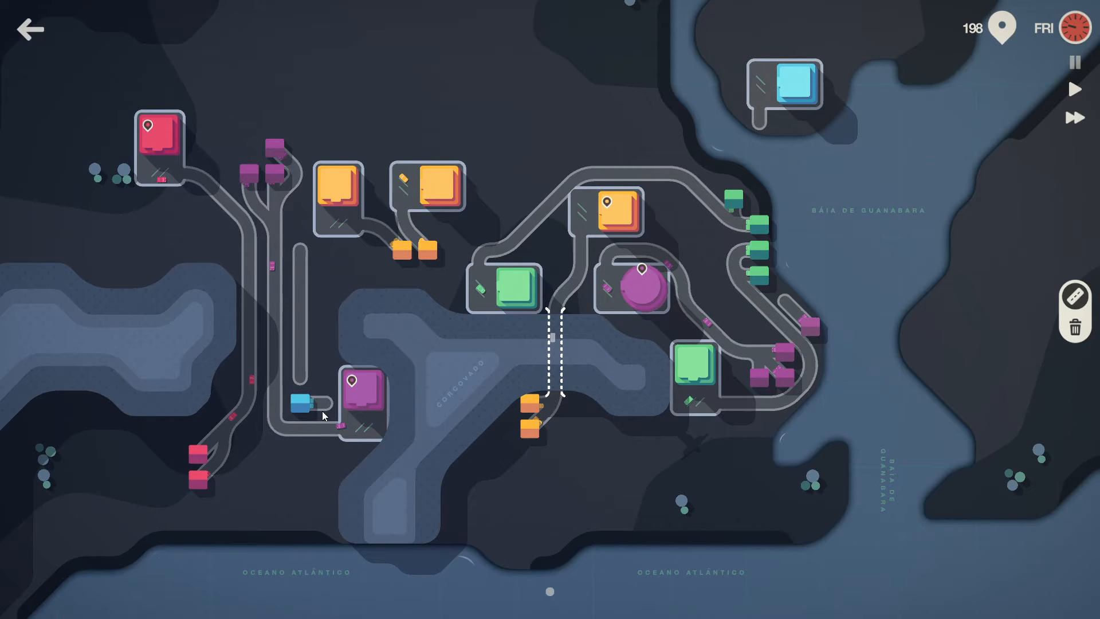
{"action": "mouse_move", "coordinate": [355, 410]}
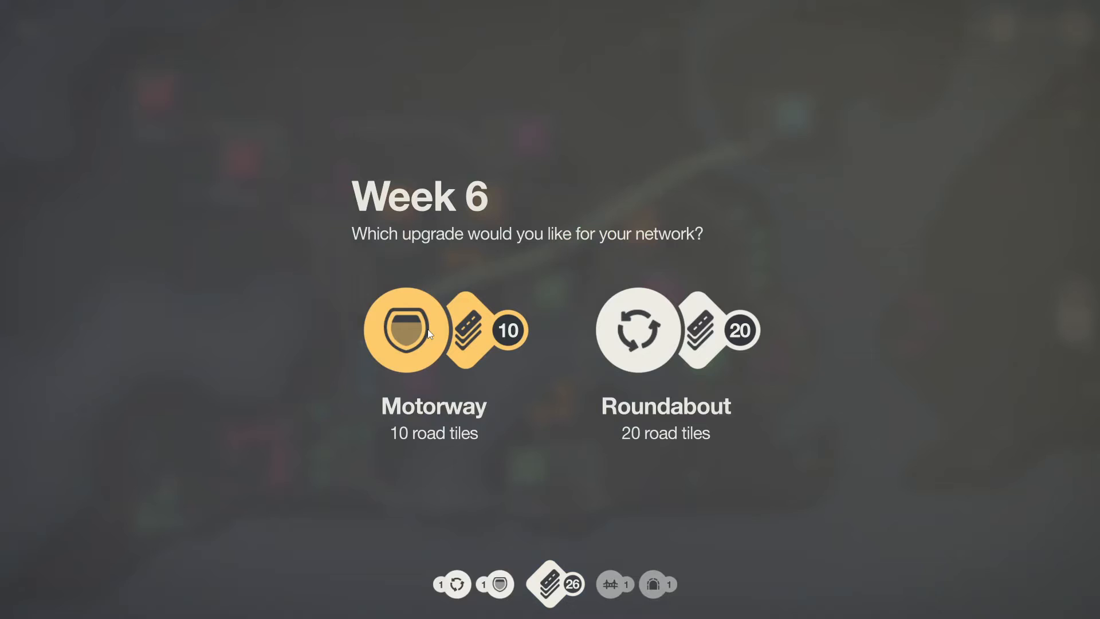
Choose the Motorway as the Week 6 upgrade.
{"action": "left_click", "coordinate": [405, 332]}
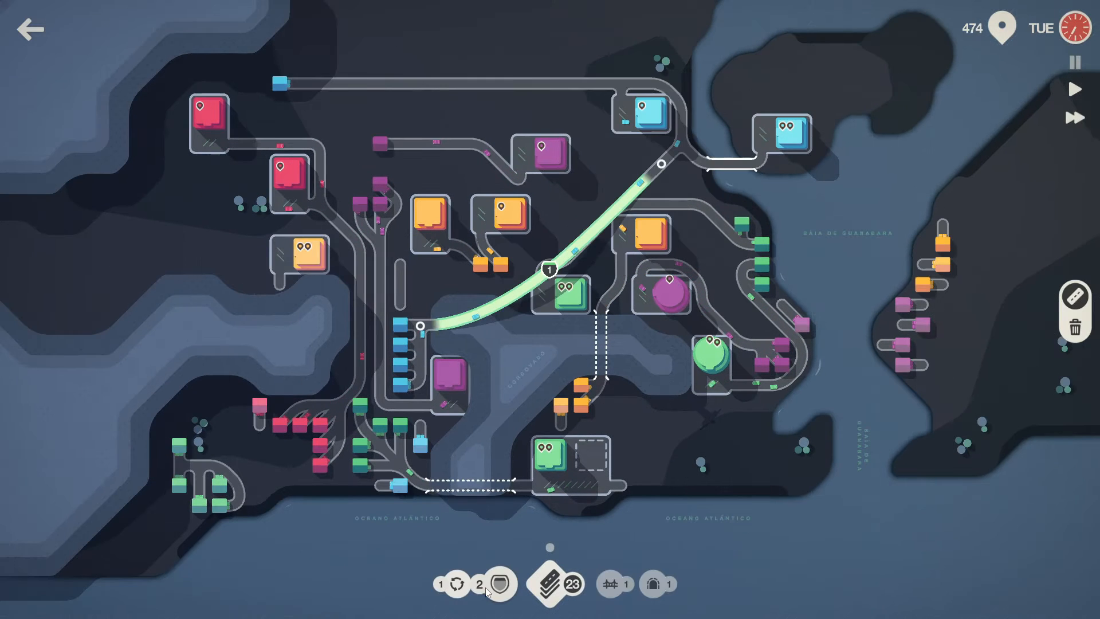
{"action": "mouse_move", "coordinate": [381, 187]}
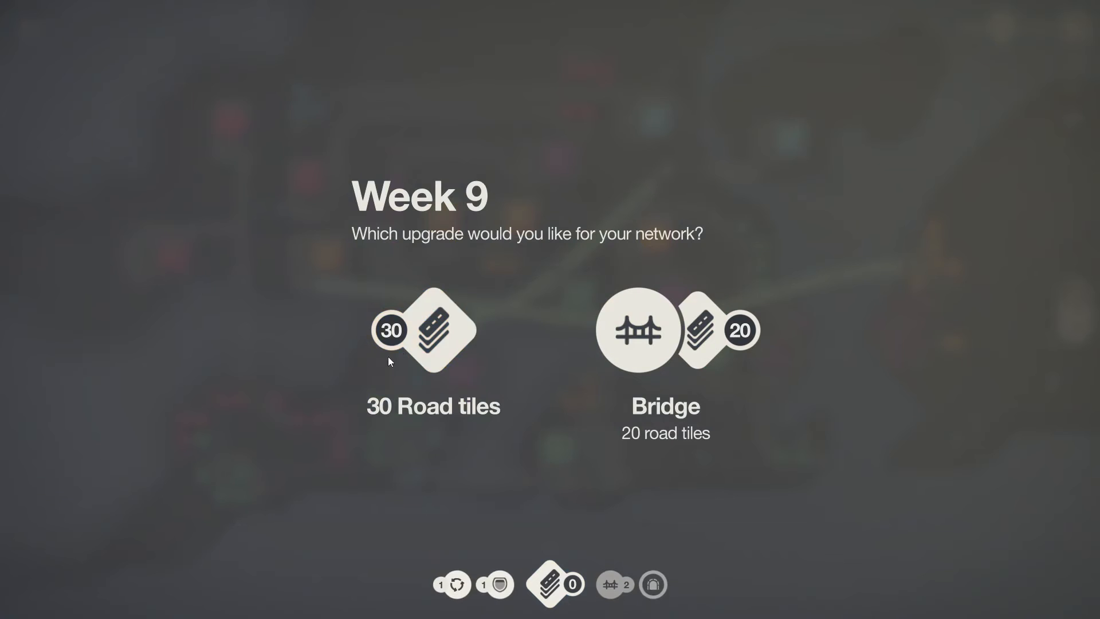
Take the 30 extra road tiles at Week 9.
{"action": "left_click", "coordinate": [433, 335]}
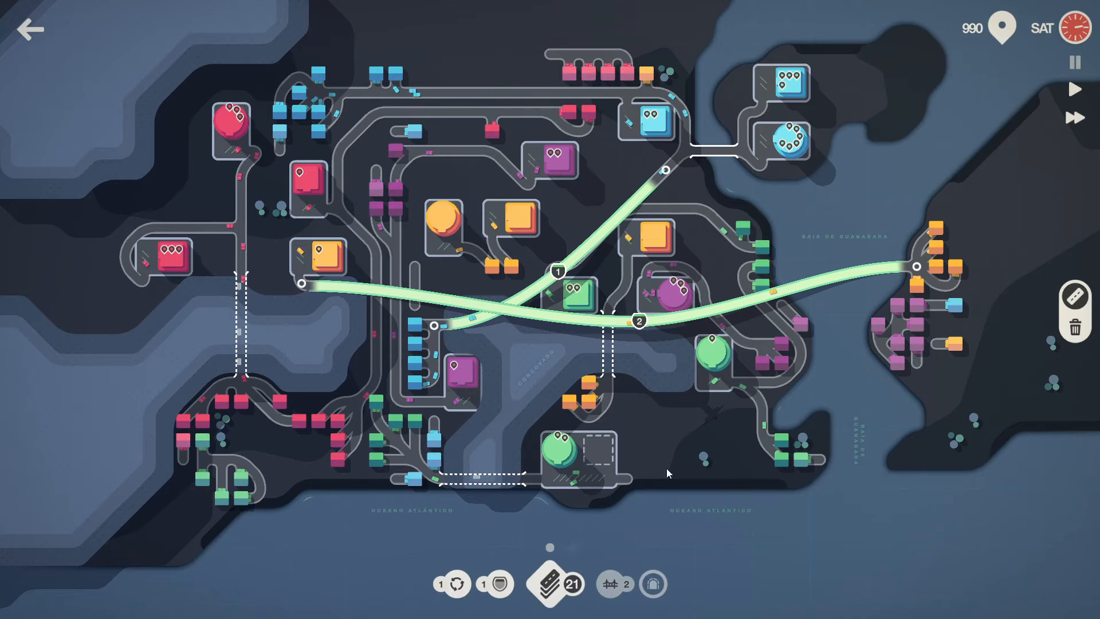
{"action": "mouse_move", "coordinate": [752, 121]}
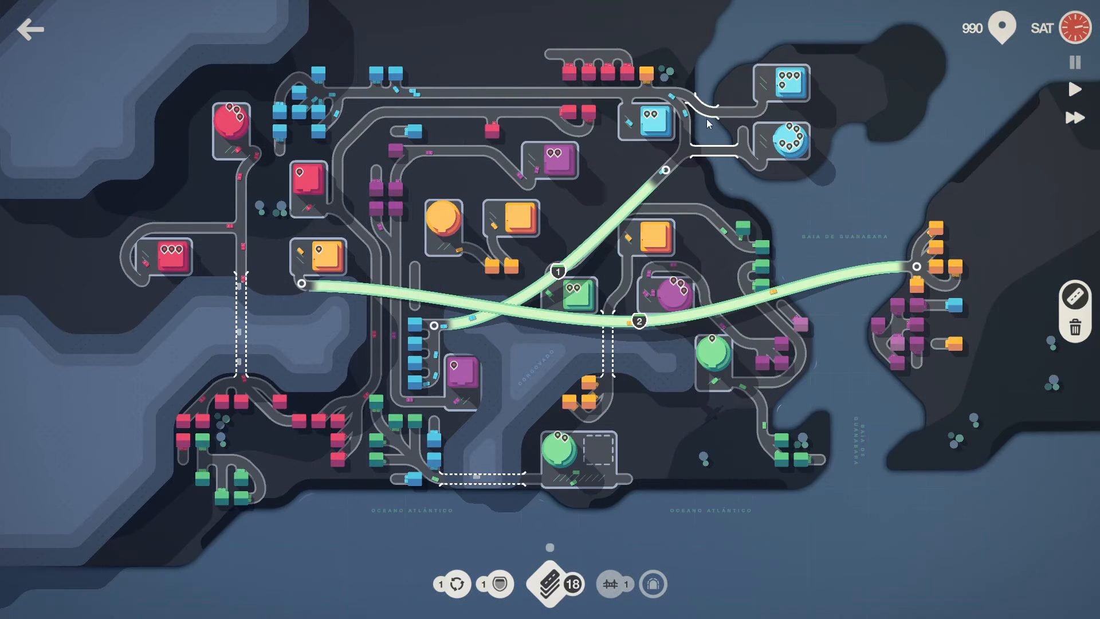
{"action": "mouse_move", "coordinate": [749, 136]}
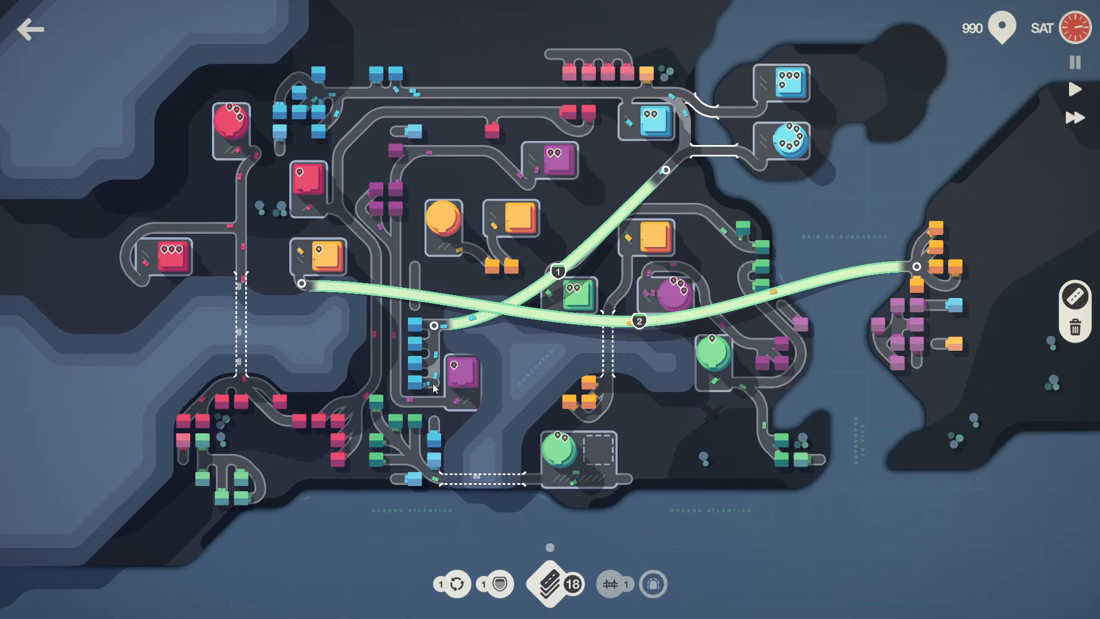
{"action": "mouse_move", "coordinate": [291, 133]}
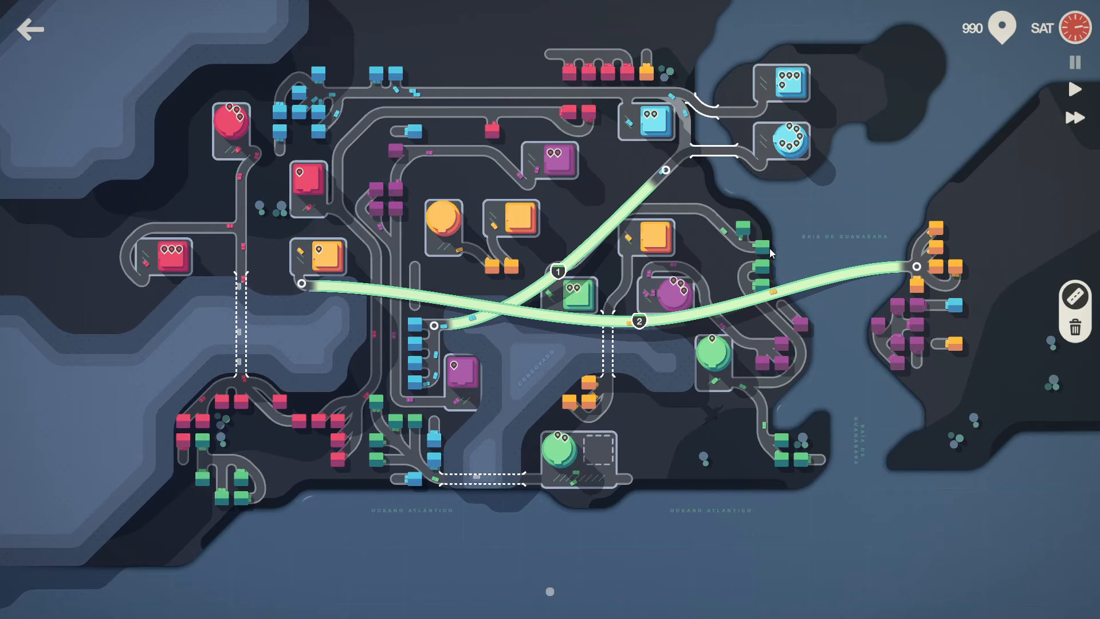
{"action": "mouse_move", "coordinate": [444, 310]}
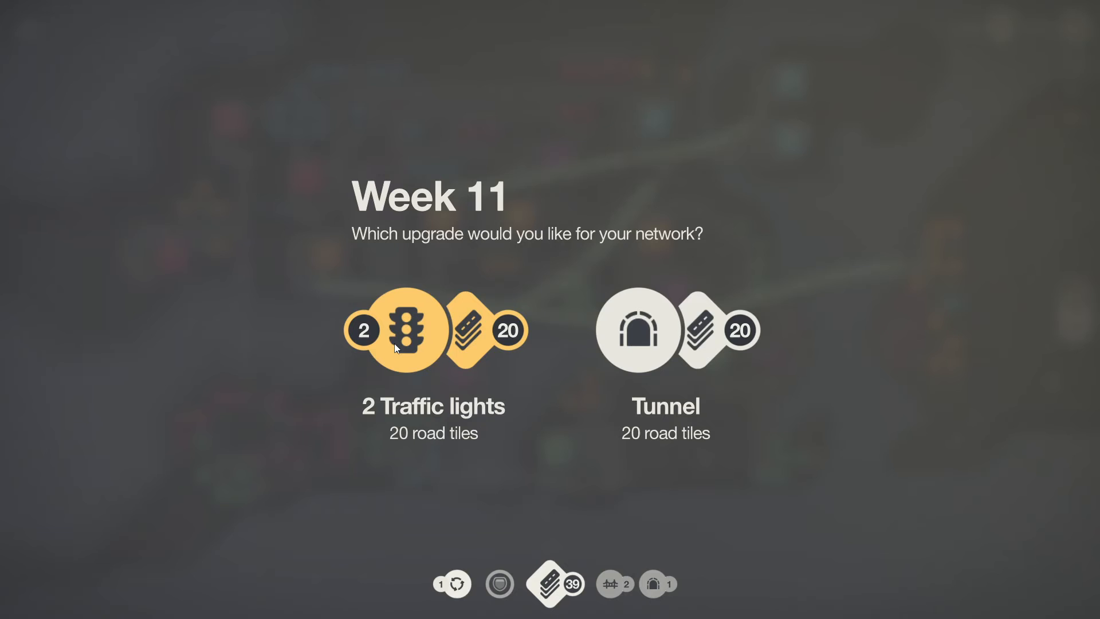
Take the 2 traffic lights upgrade at Week 11.
{"action": "left_click", "coordinate": [408, 330]}
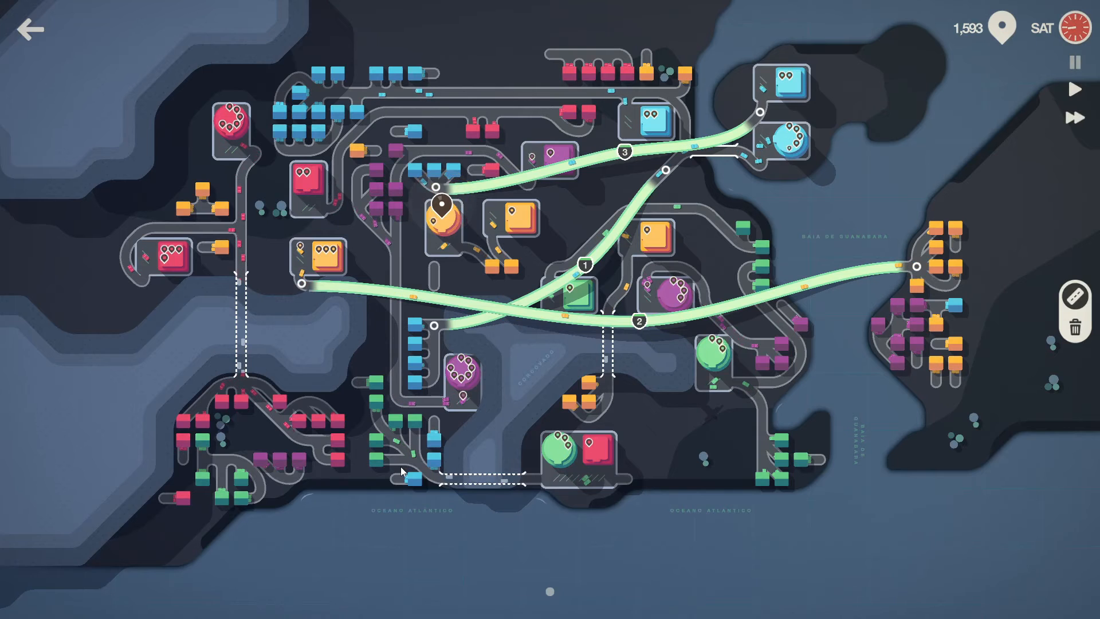
{"action": "mouse_move", "coordinate": [414, 484]}
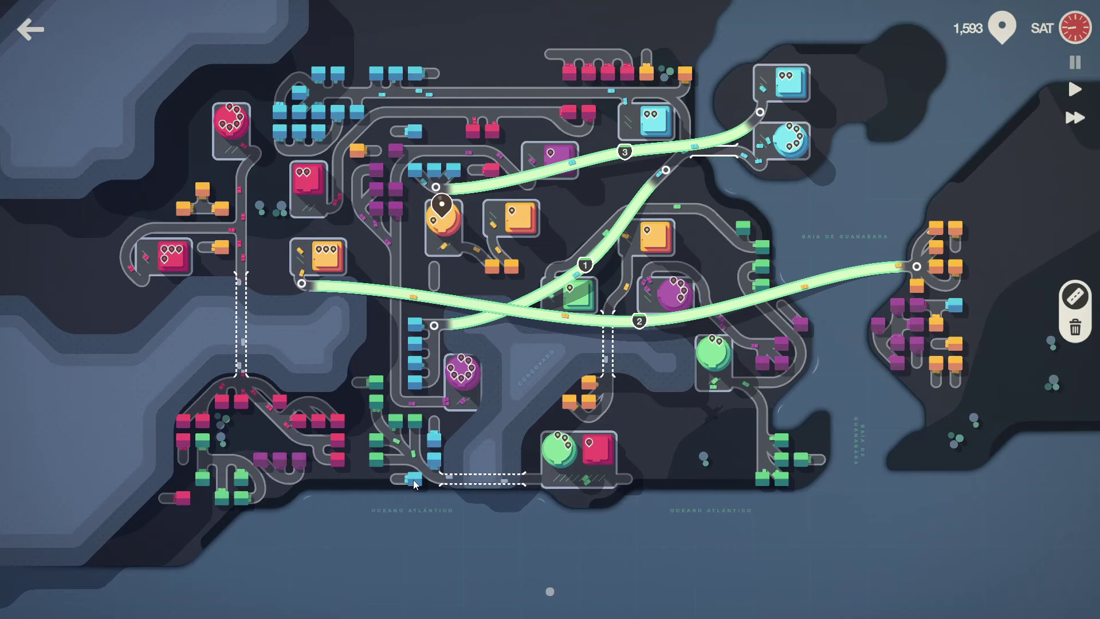
{"action": "mouse_move", "coordinate": [358, 422]}
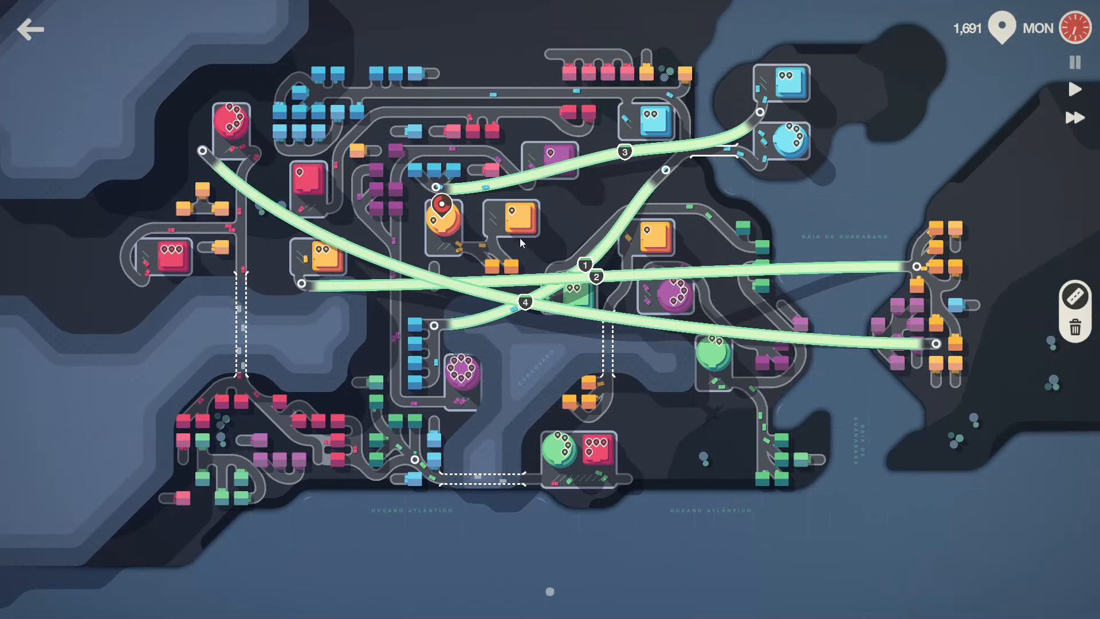
{"action": "mouse_move", "coordinate": [940, 331]}
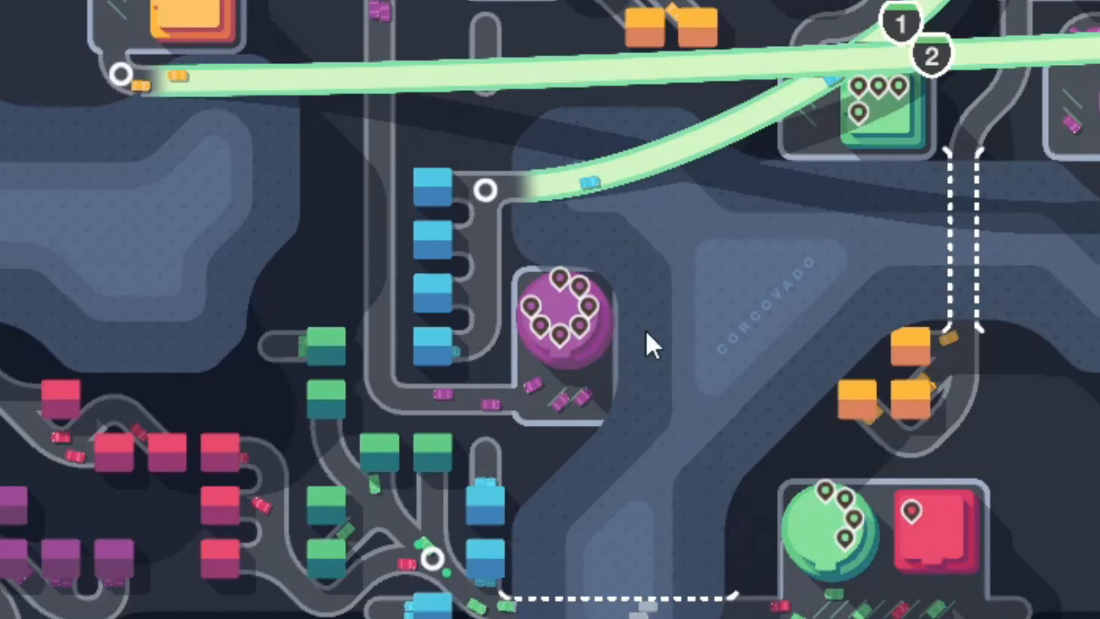
{"action": "mouse_move", "coordinate": [460, 366]}
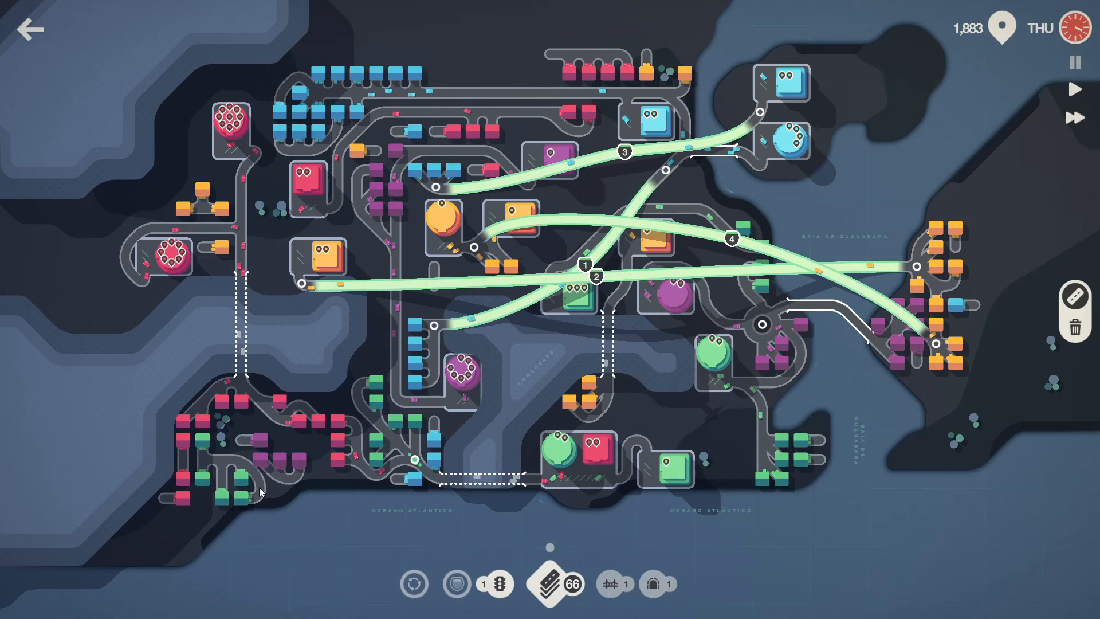
Move motorway 2's endpoint to the western red houses.
{"action": "left_click_drag", "start_coordinate": [281, 504], "coordinate": [435, 504]}
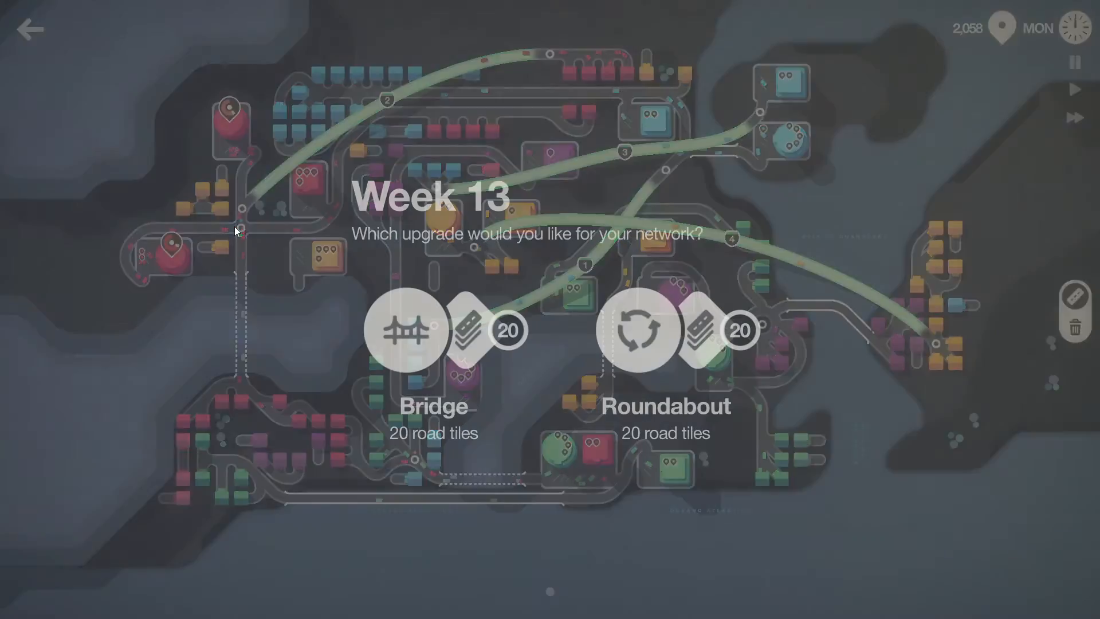
Pick a Week 13 upgrade, bridge or roundabout, and resume play.
{"action": "left_click", "coordinate": [637, 334]}
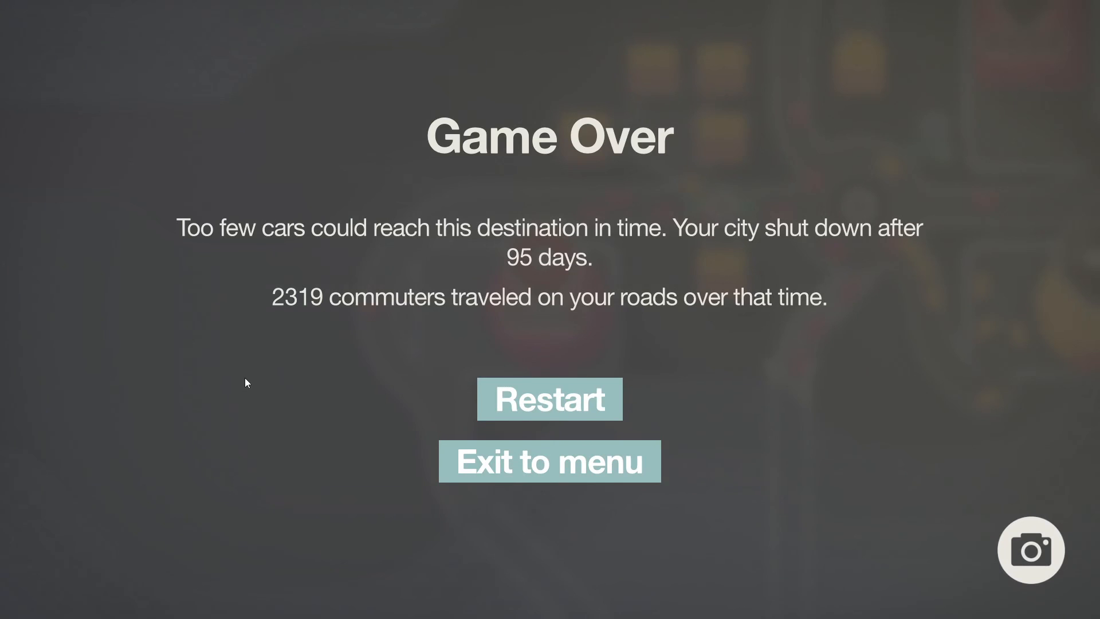
{"action": "mouse_move", "coordinate": [470, 304]}
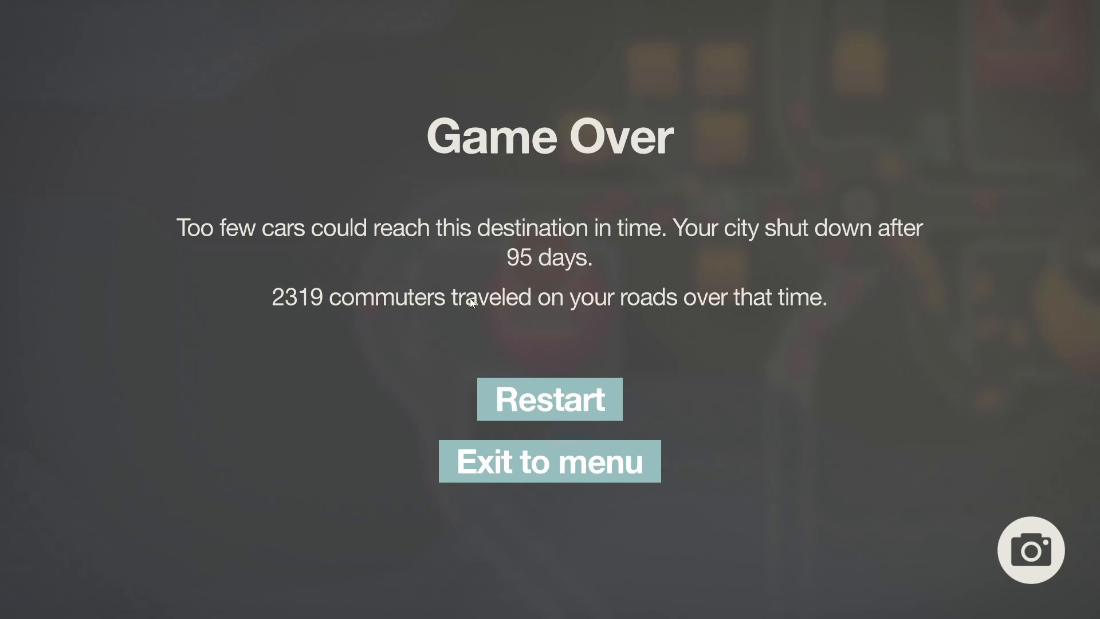
{"action": "mouse_move", "coordinate": [607, 313]}
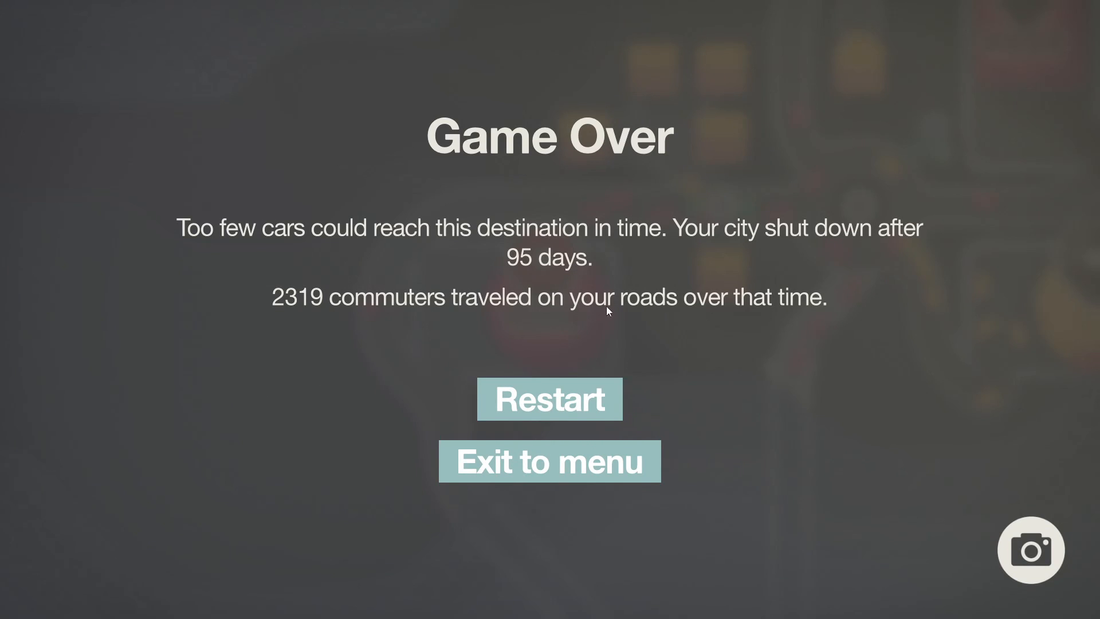
{"action": "mouse_move", "coordinate": [599, 468]}
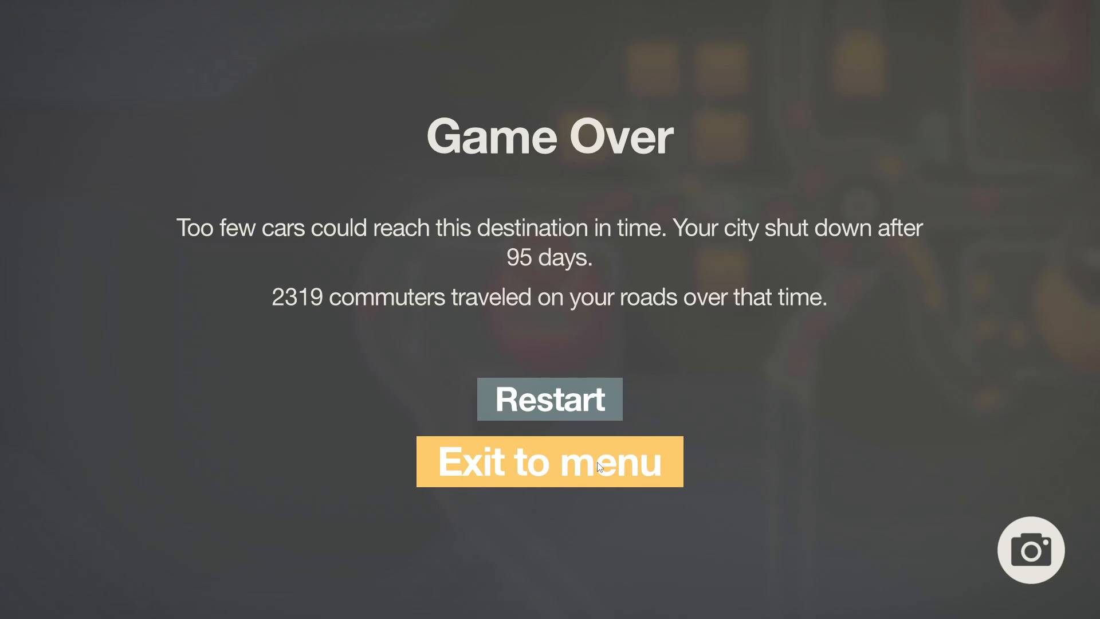
Exit the Game Over screen to the city menu, where Rio now shows a 2,319 best score.
{"action": "left_click", "coordinate": [549, 461]}
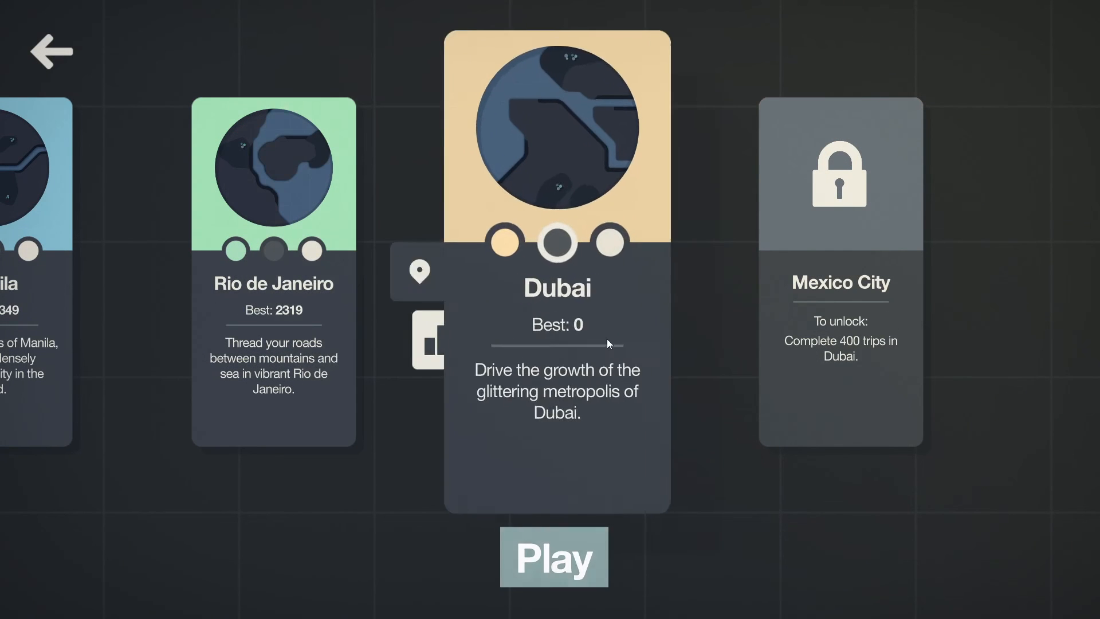